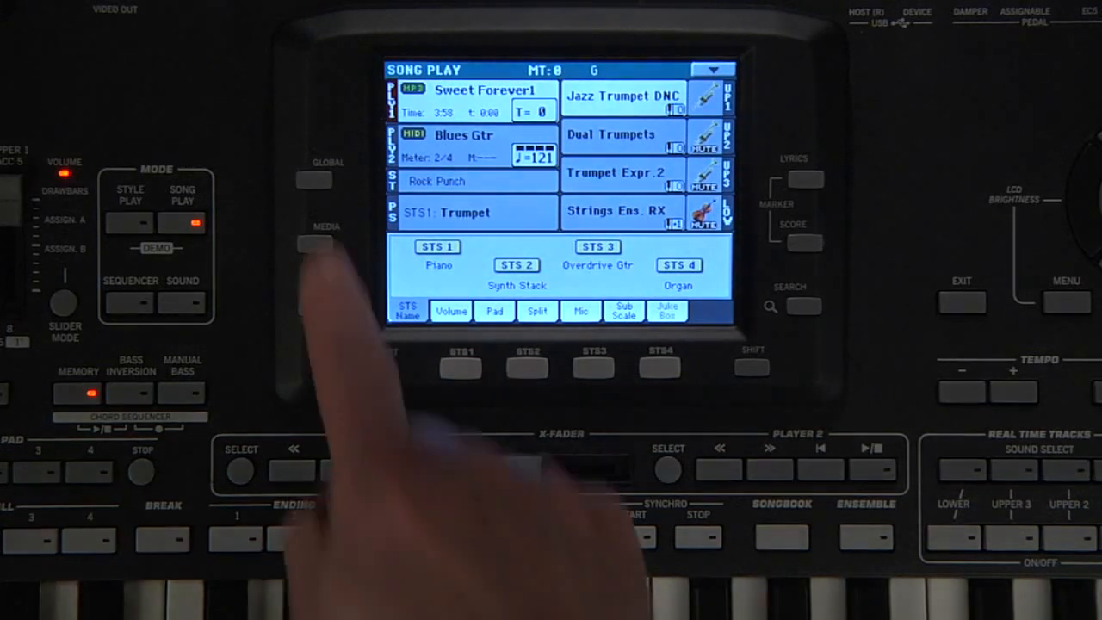
Enter Style Play and pick Unplugged Heaven from the Unplugged category
click(313, 179)
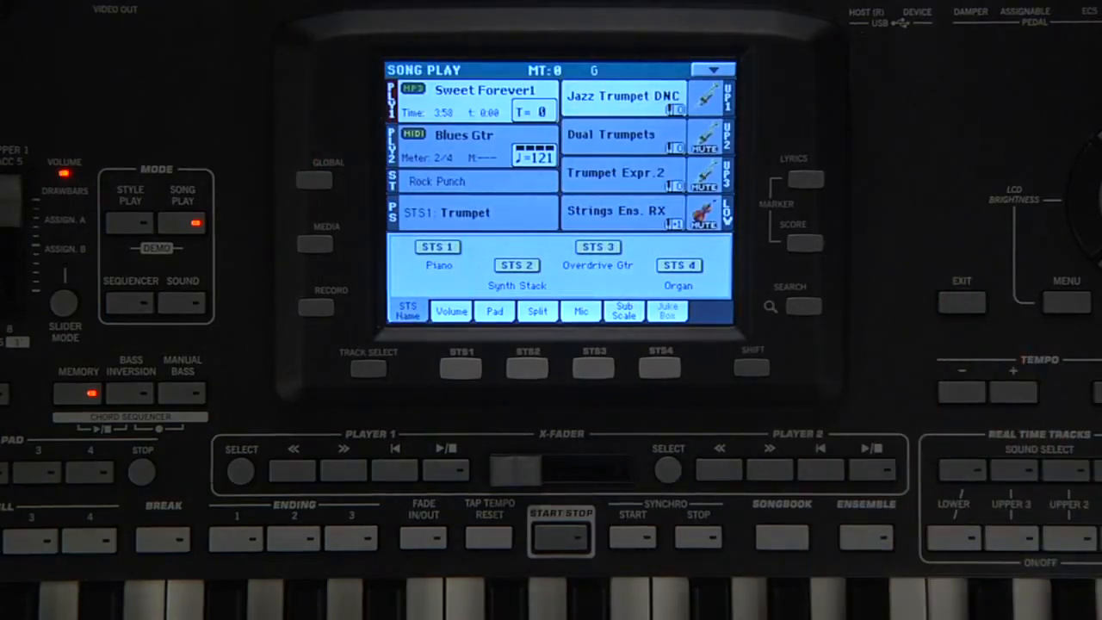
click(129, 223)
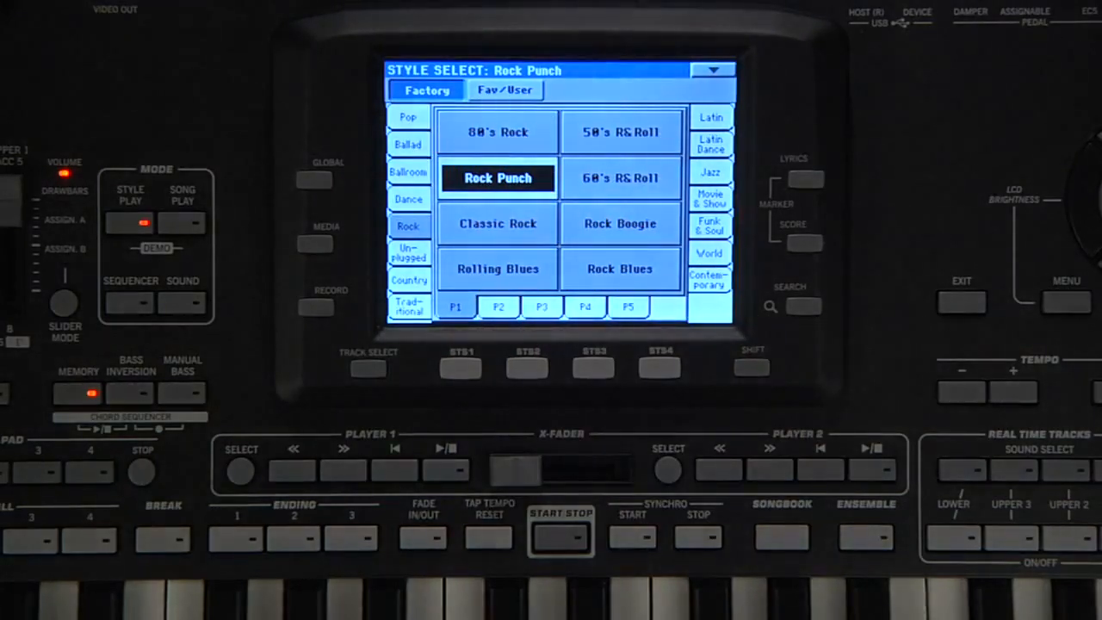
click(410, 252)
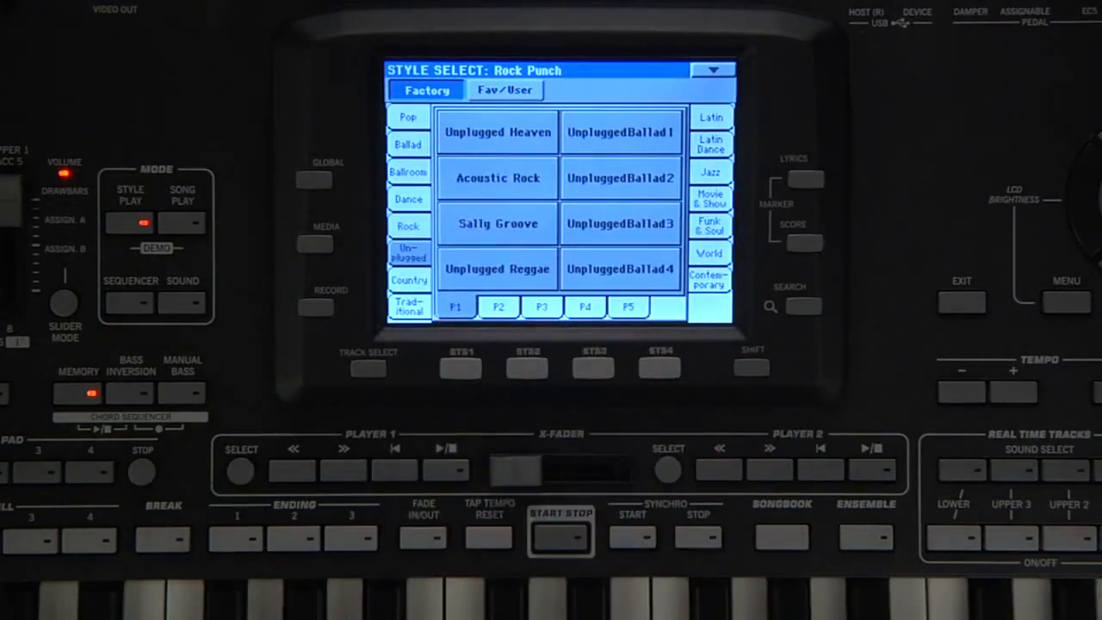
click(496, 131)
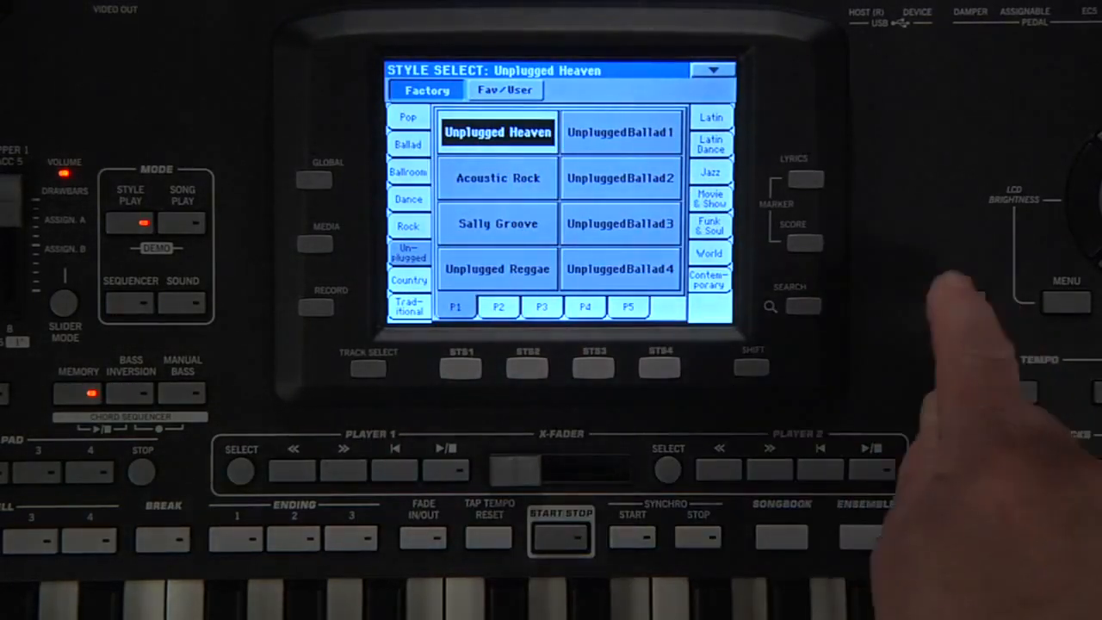
Exit Style Select back to the main page showing Unplugged Heaven at tempo 80
click(496, 131)
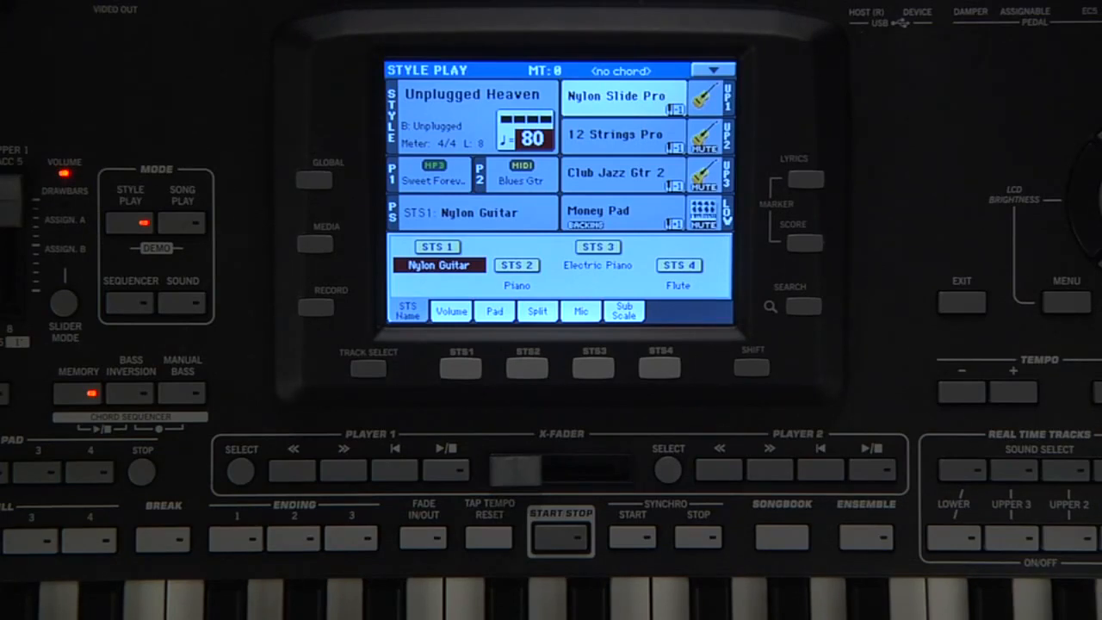
Show the Mic pane with preset 001 Chord (Harm Off) and all effects off
click(580, 310)
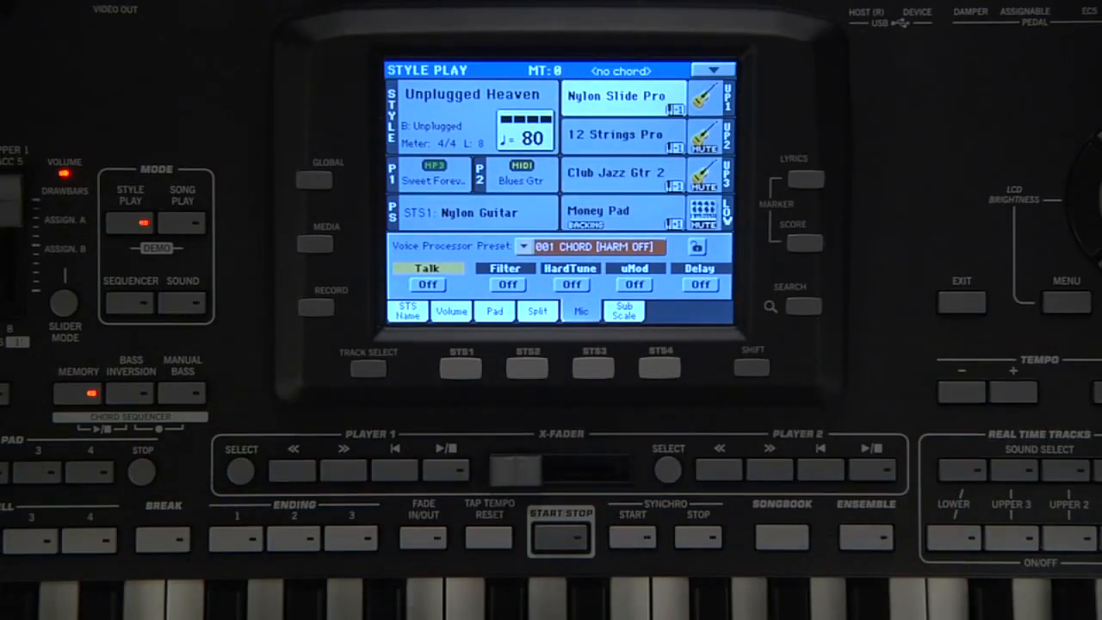
click(523, 247)
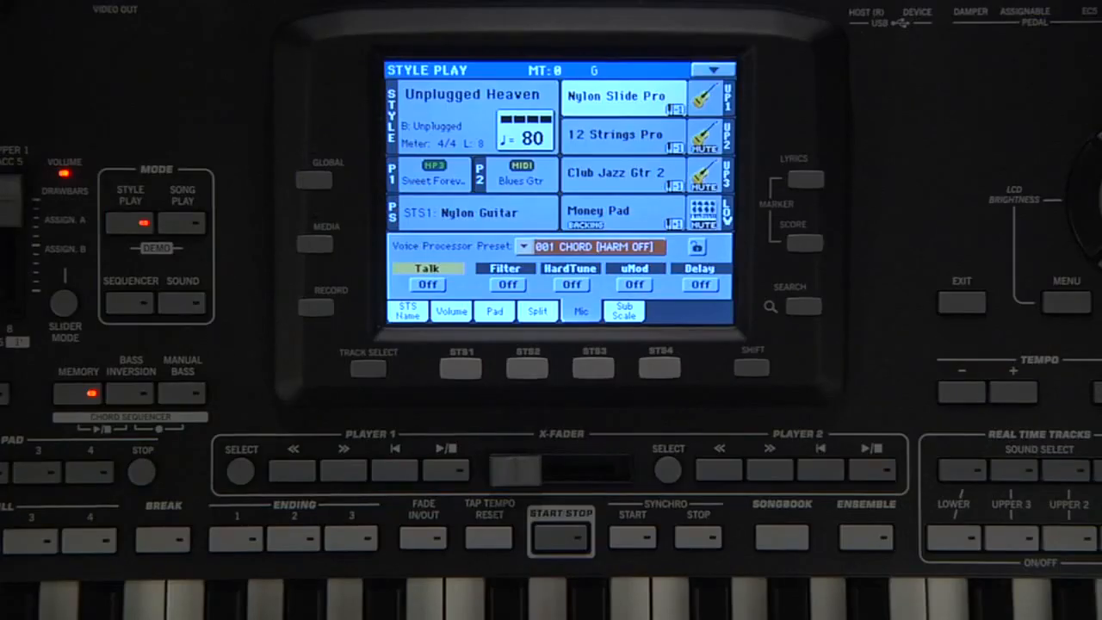
Change the voice processor preset from 001 Chord to 009 CLOSE 1UP+1DOWN
click(524, 247)
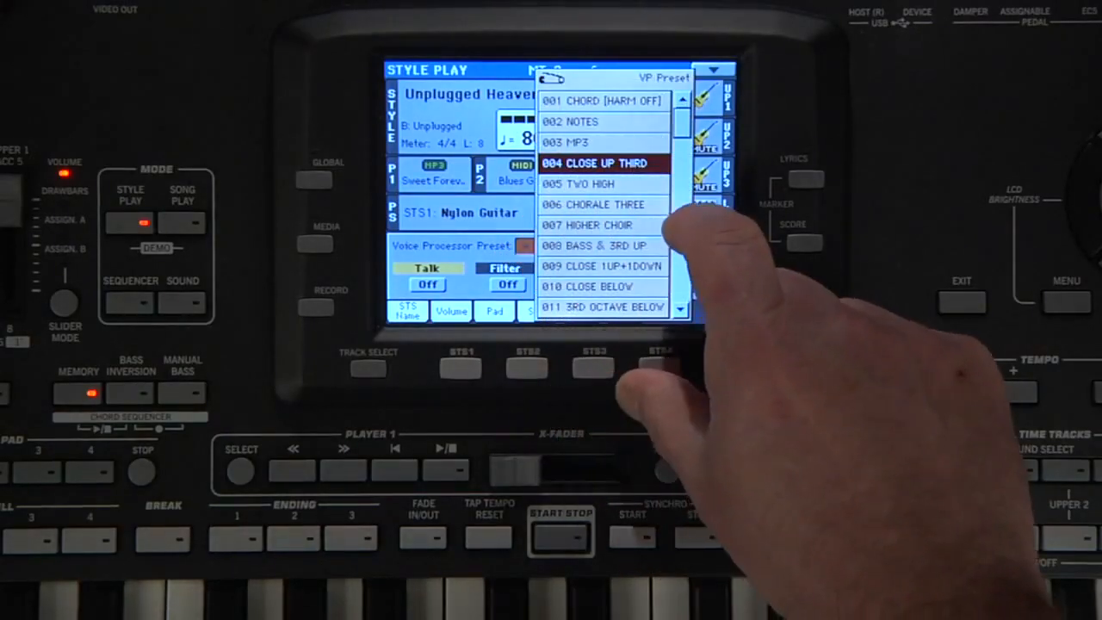
click(601, 265)
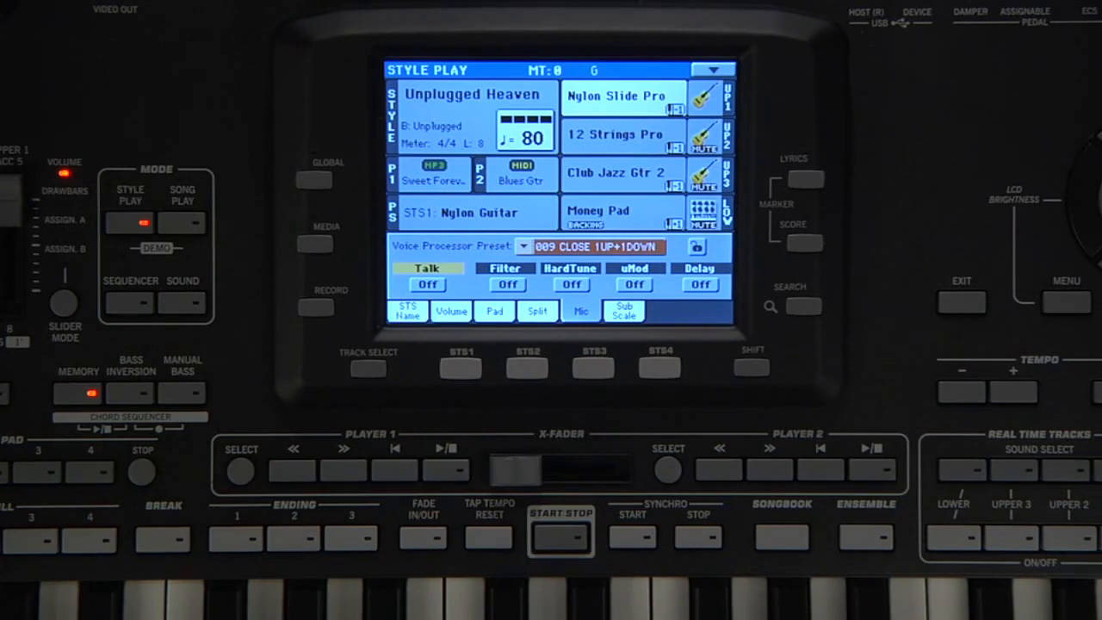
In Song Play Setup preferences, assign Harmony Control to a song track
click(183, 222)
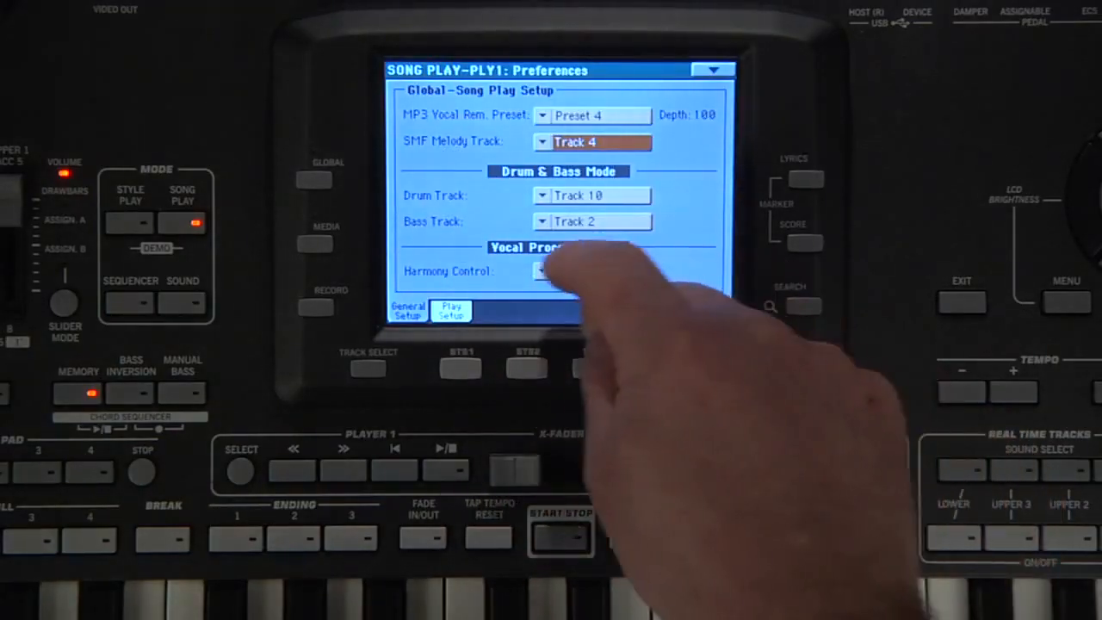
click(541, 270)
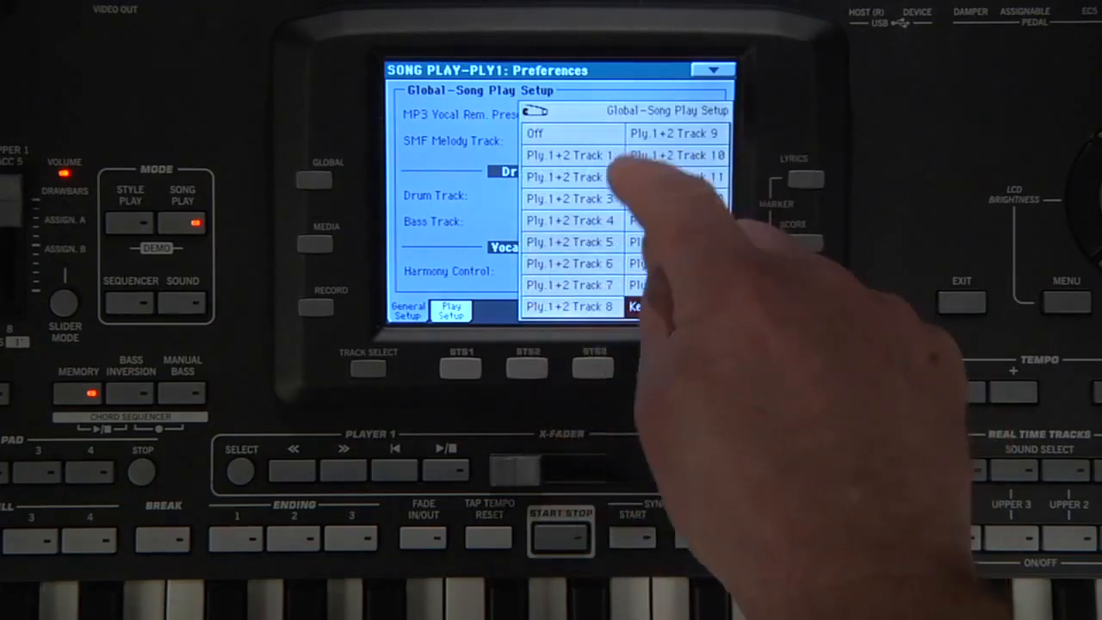
click(570, 241)
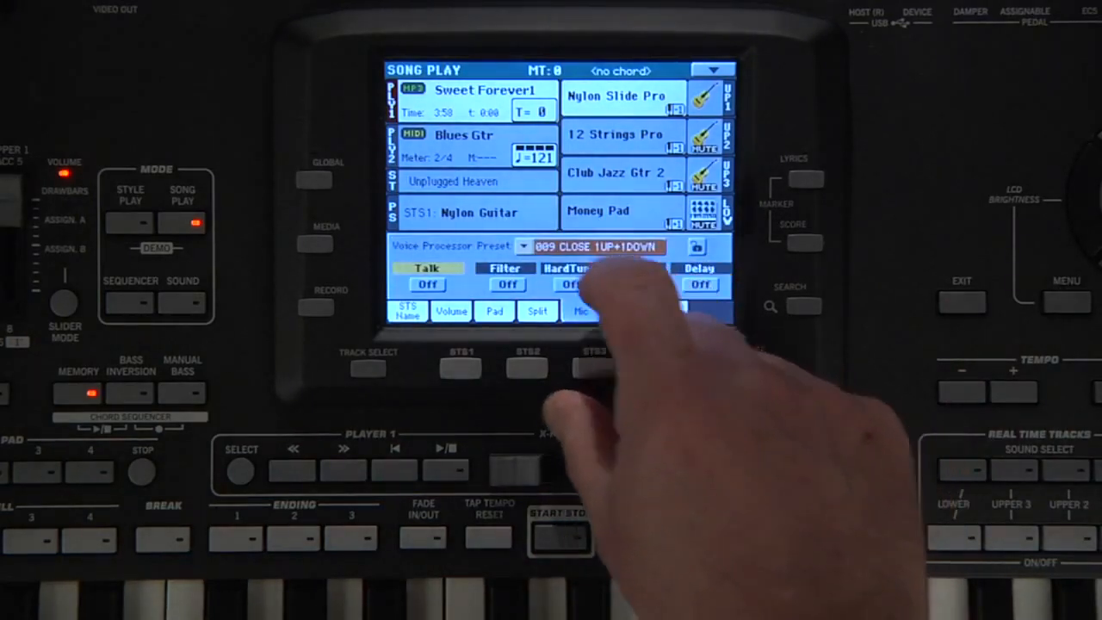
Bring up the voice processor preset list on the Song Play page with Sweet Forever
click(523, 246)
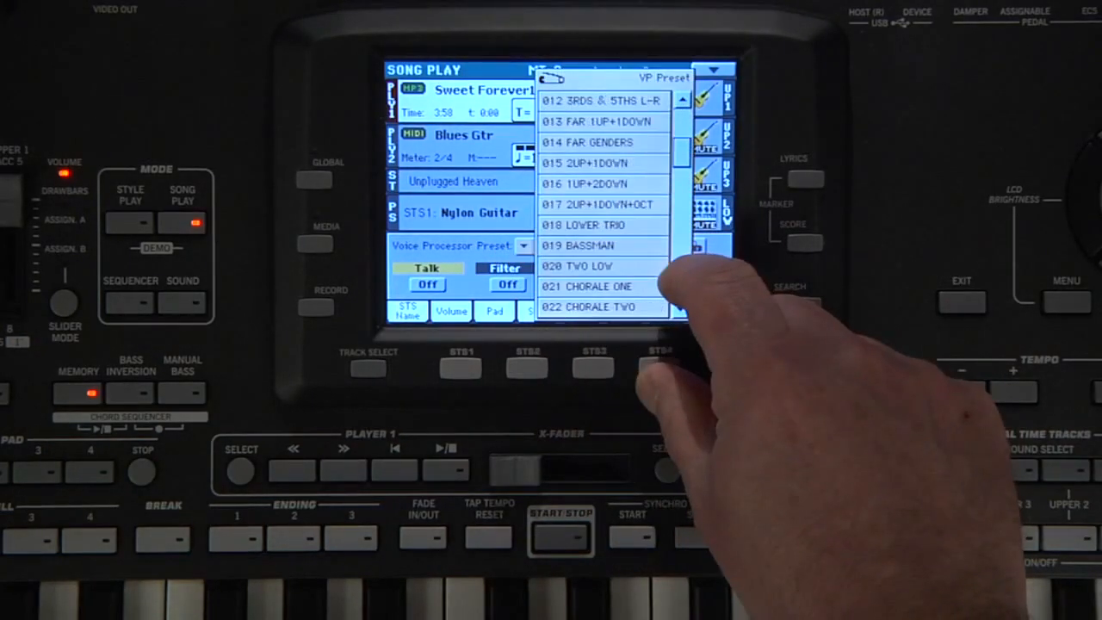